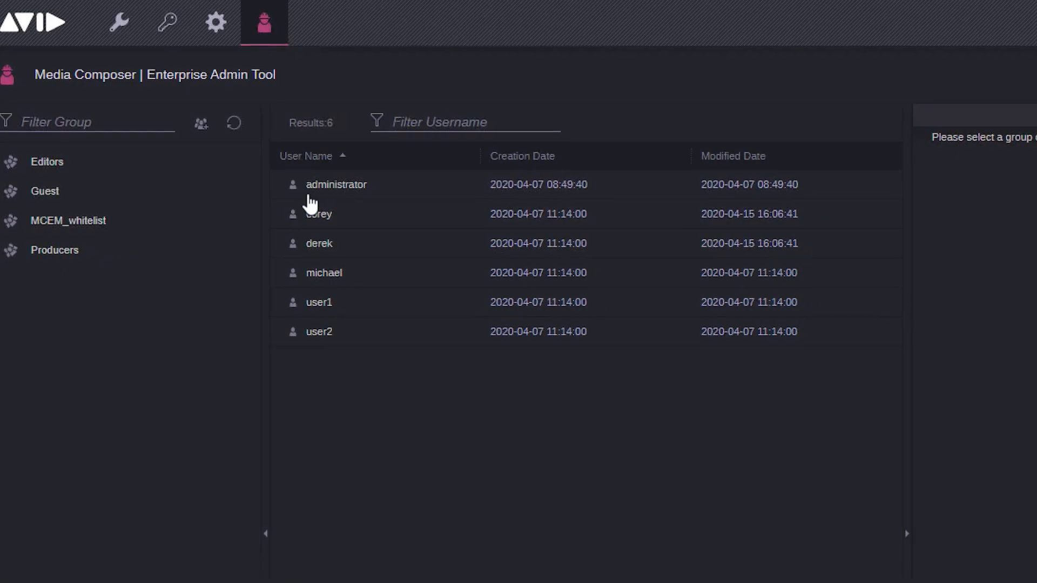
# Select the user derek and expand the Functions tool options, all tools enabled
pyautogui.click(317, 214)
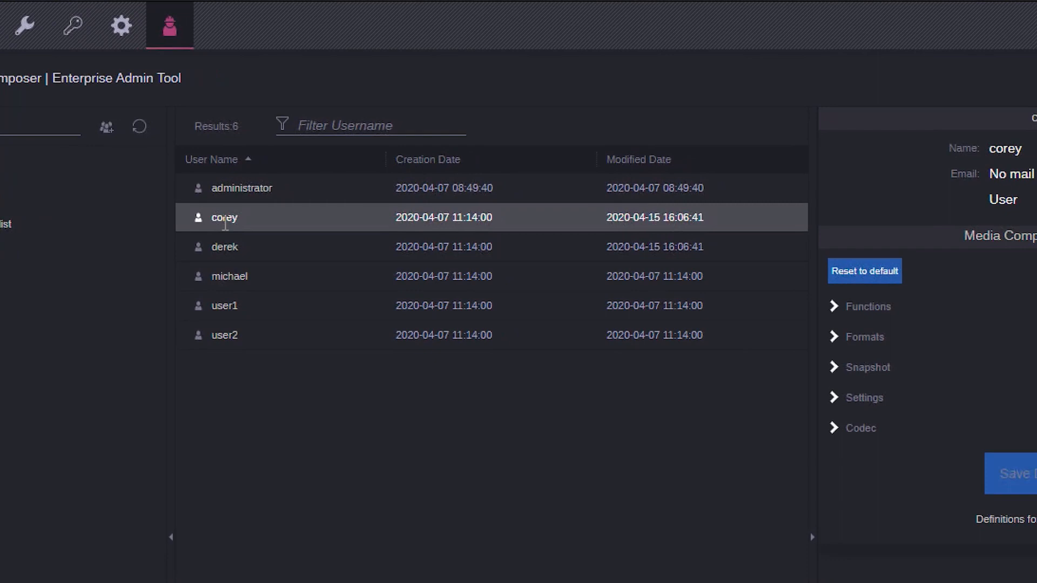
pyautogui.click(224, 246)
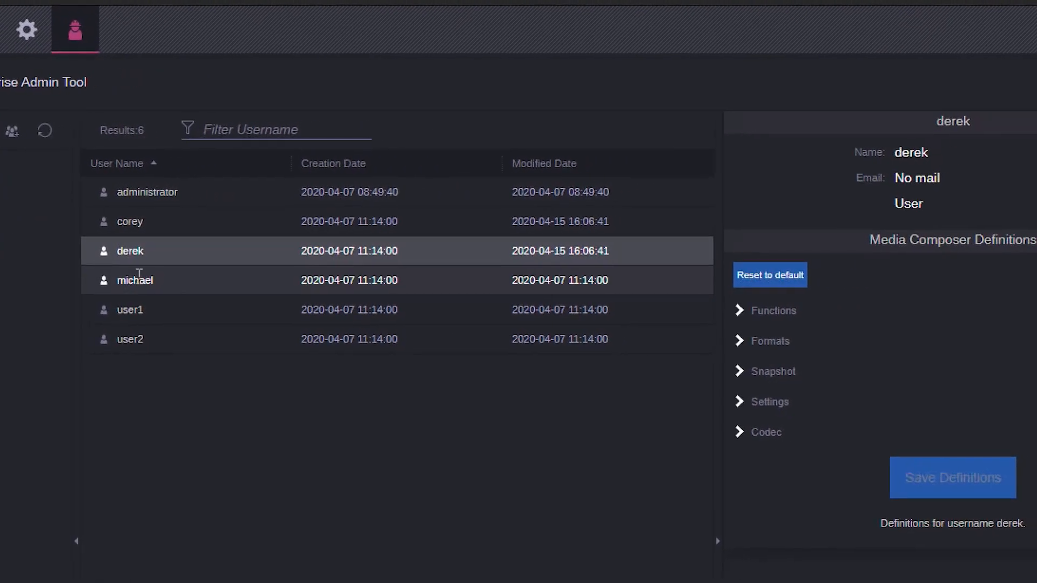
pyautogui.click(776, 311)
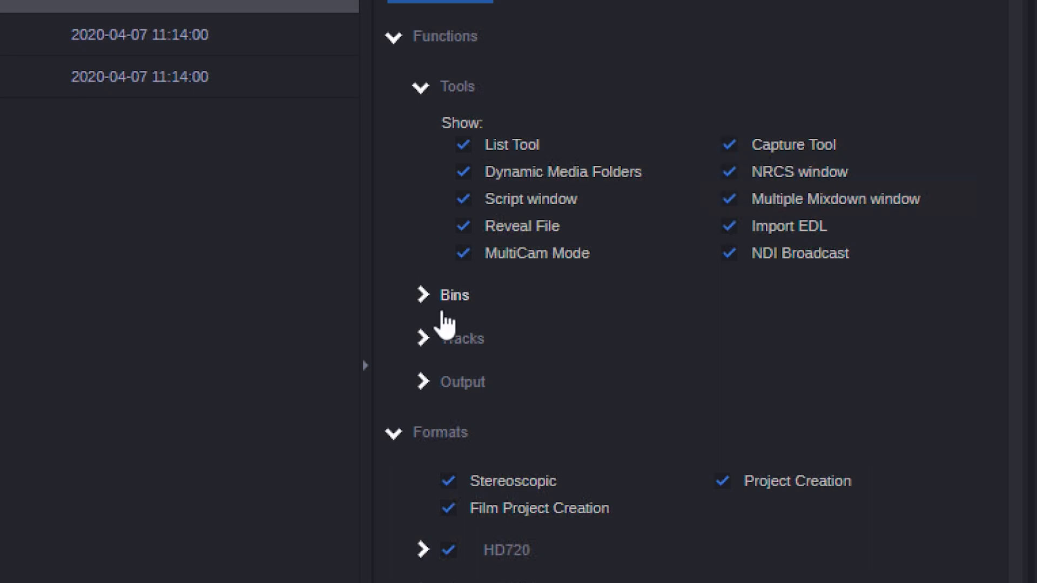
# Expand Bins and HD1080 formats, then disallow the high-frame-rate 1080p formats
pyautogui.click(424, 294)
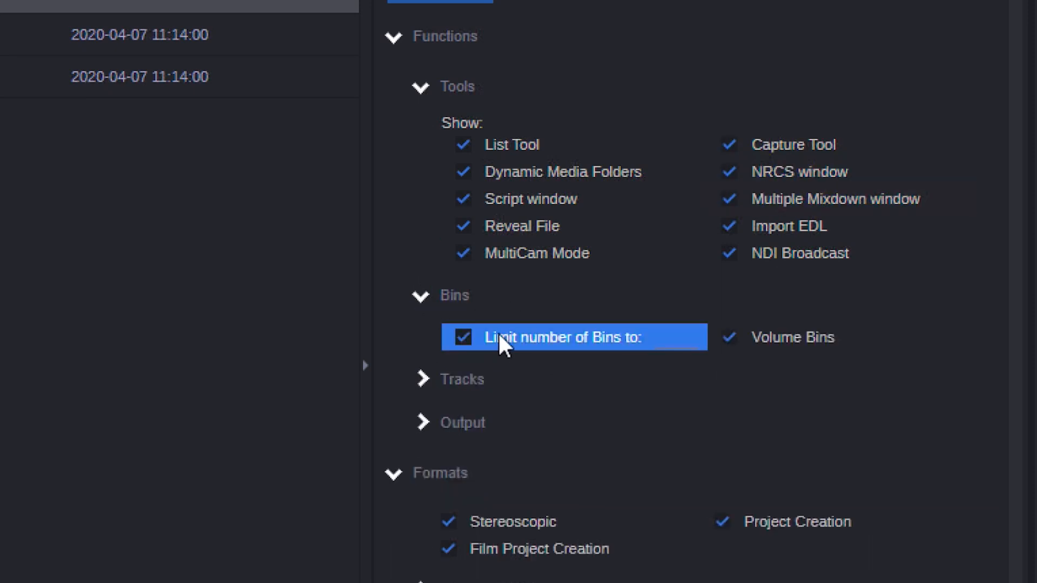
pyautogui.scroll(-3)
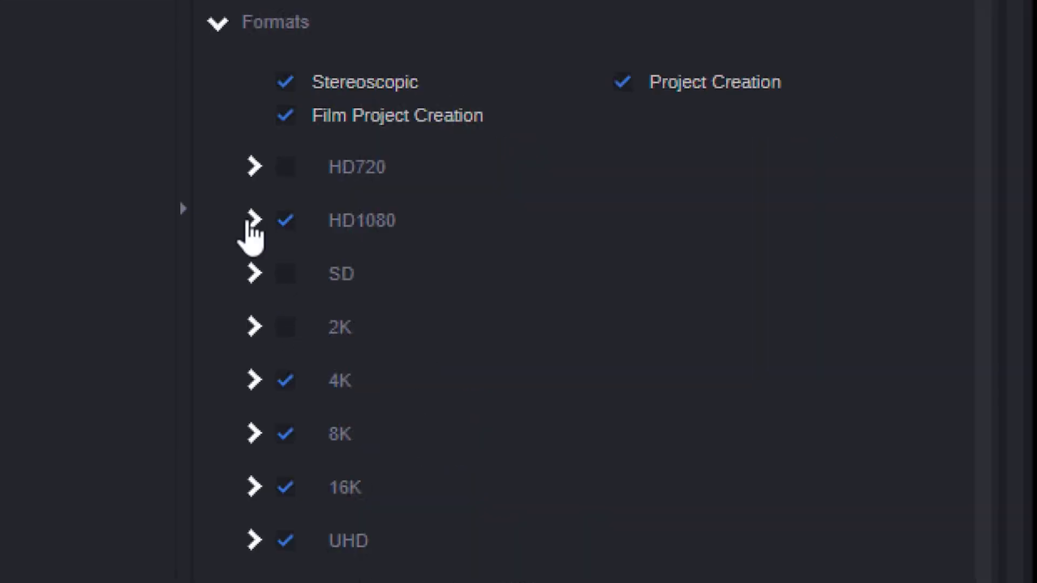
pyautogui.click(253, 220)
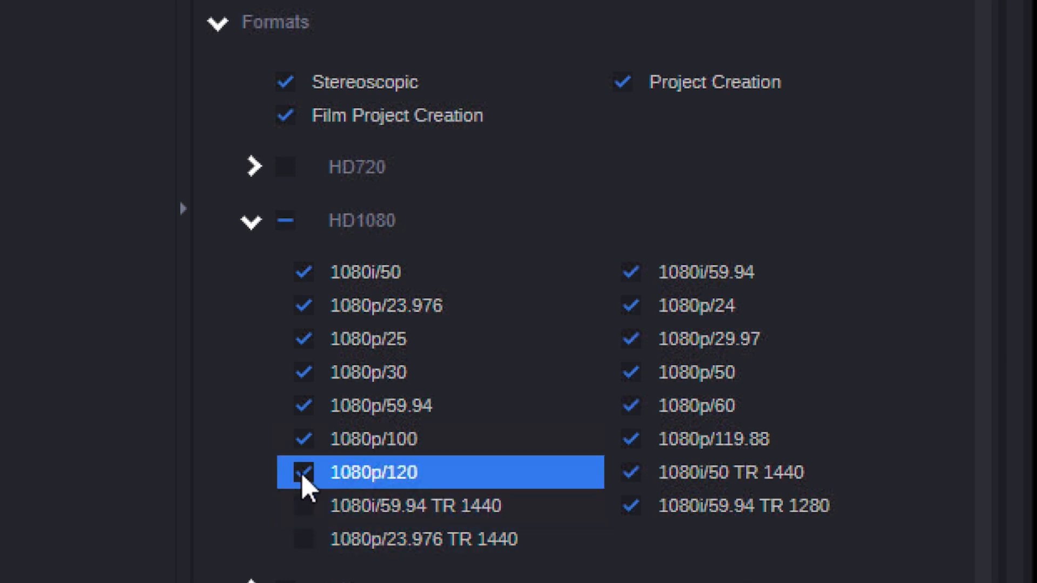
pyautogui.click(631, 272)
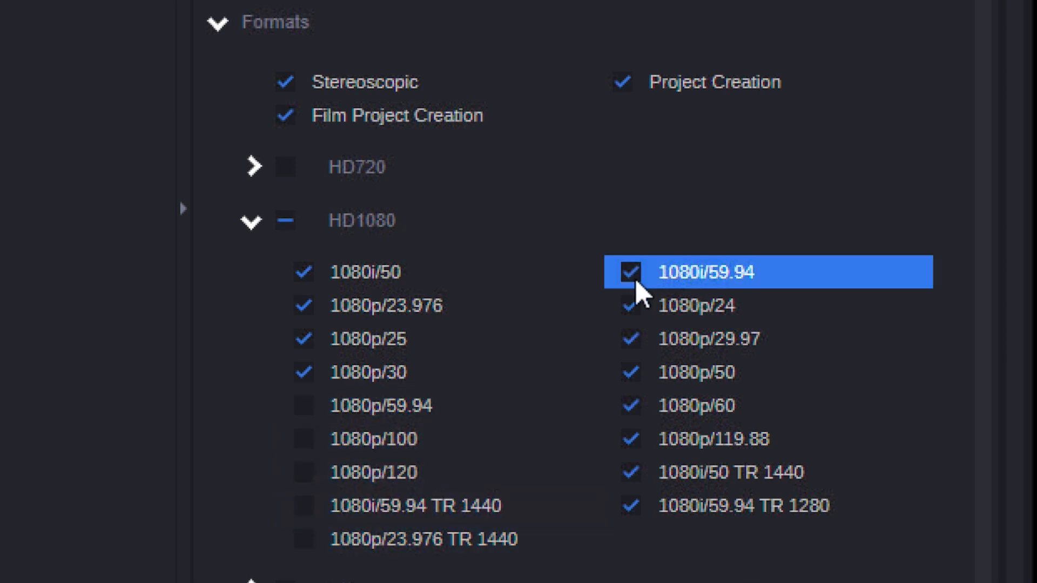
pyautogui.scroll(3)
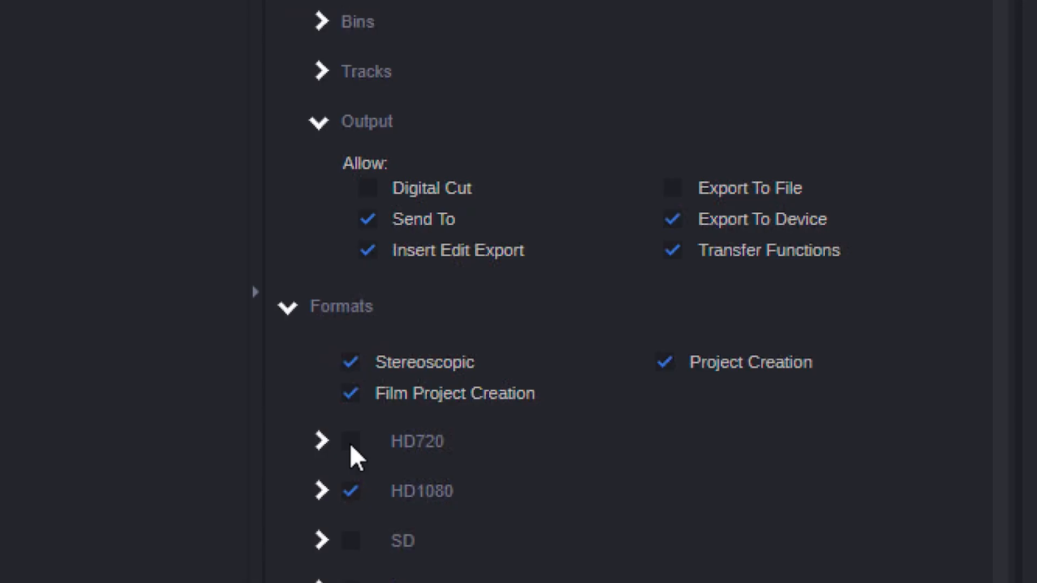
# Choose the 1080p/24 project from the Select Project list under the michael profile
pyautogui.click(670, 361)
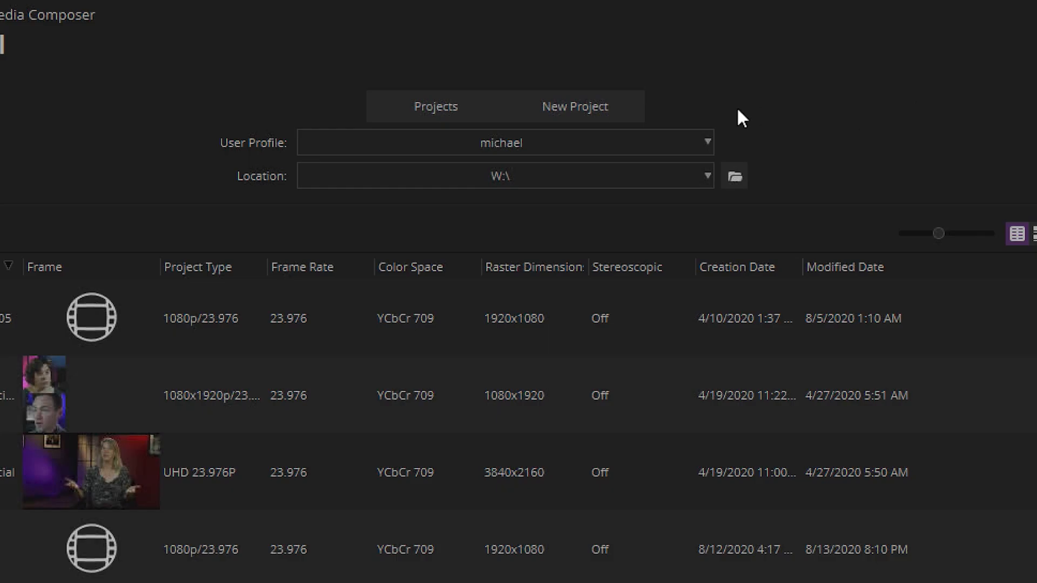
pyautogui.click(436, 106)
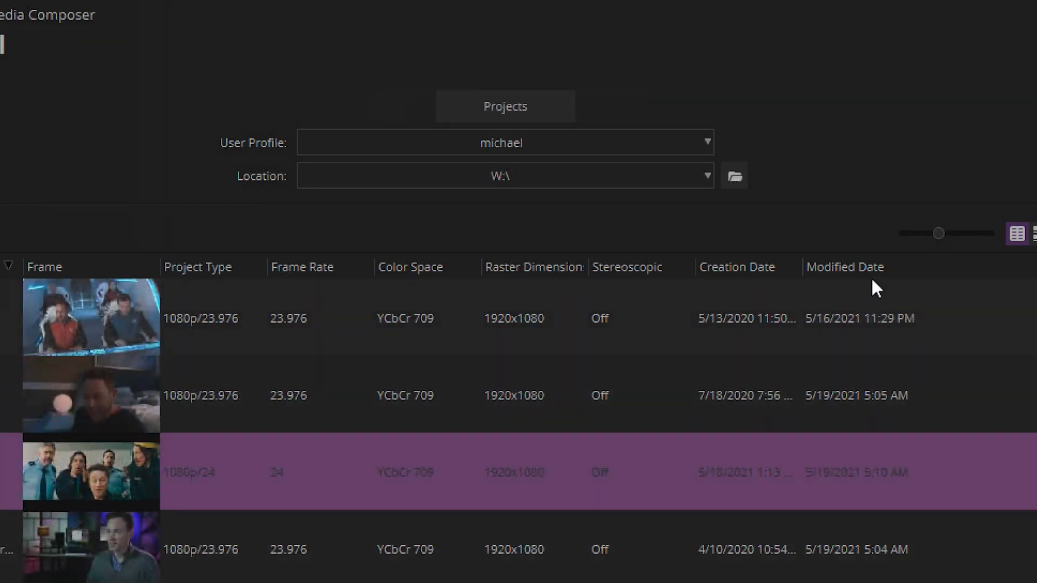
pyautogui.moveTo(778, 245)
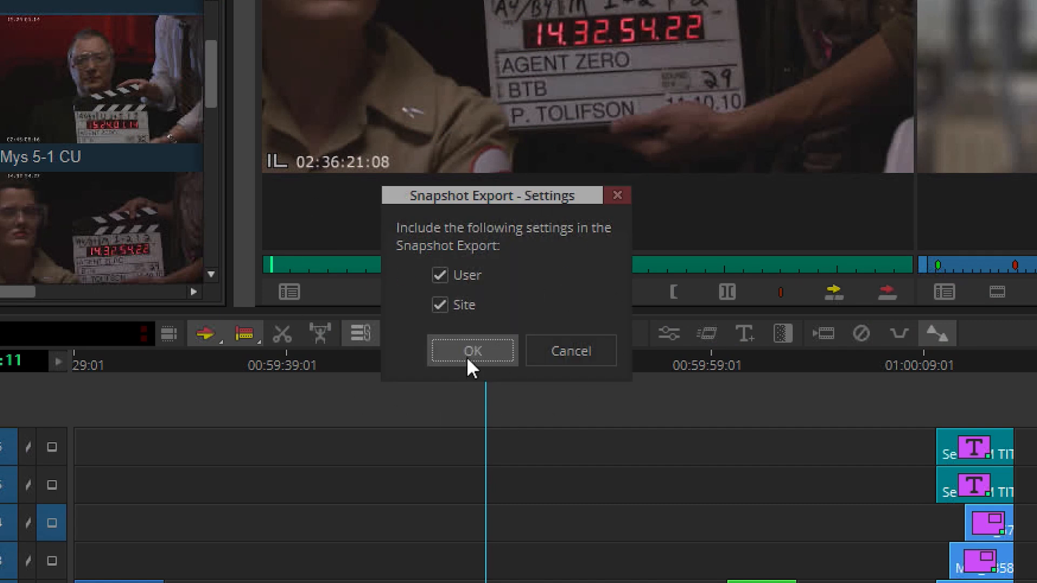
# Confirm User and Site settings and save the MC|E snapshot JSON to the Desktop
pyautogui.click(472, 350)
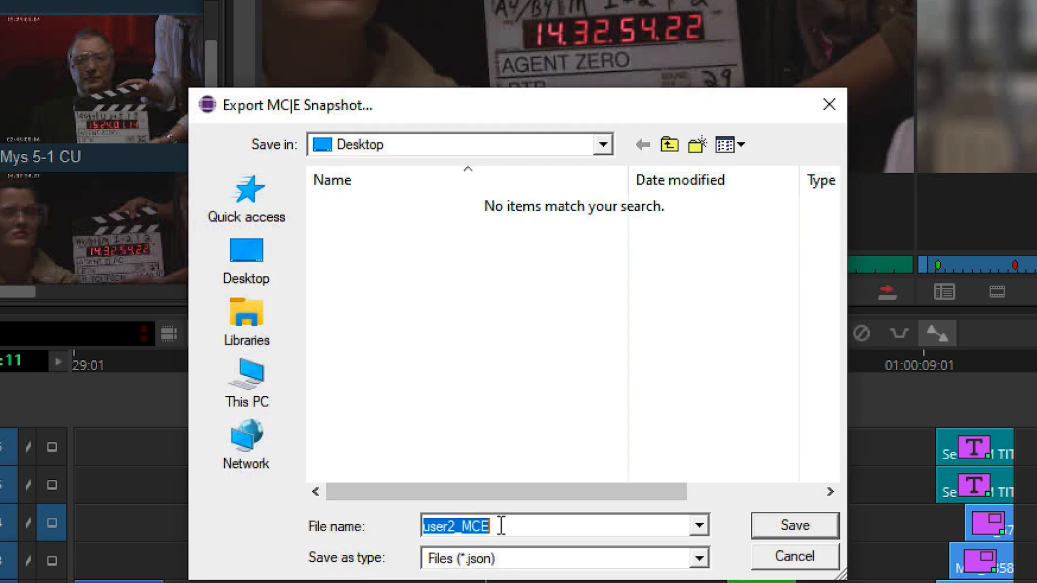
pyautogui.click(794, 525)
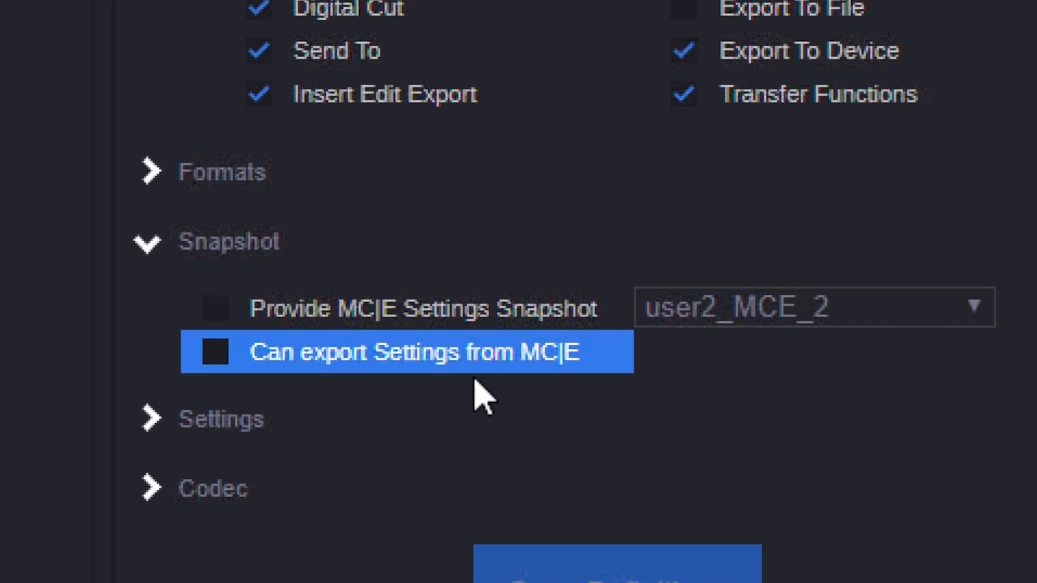
# Enable Provide MC|E Settings Snapshot with user2_MCE_2, leaving export from MC|E disallowed
pyautogui.click(214, 307)
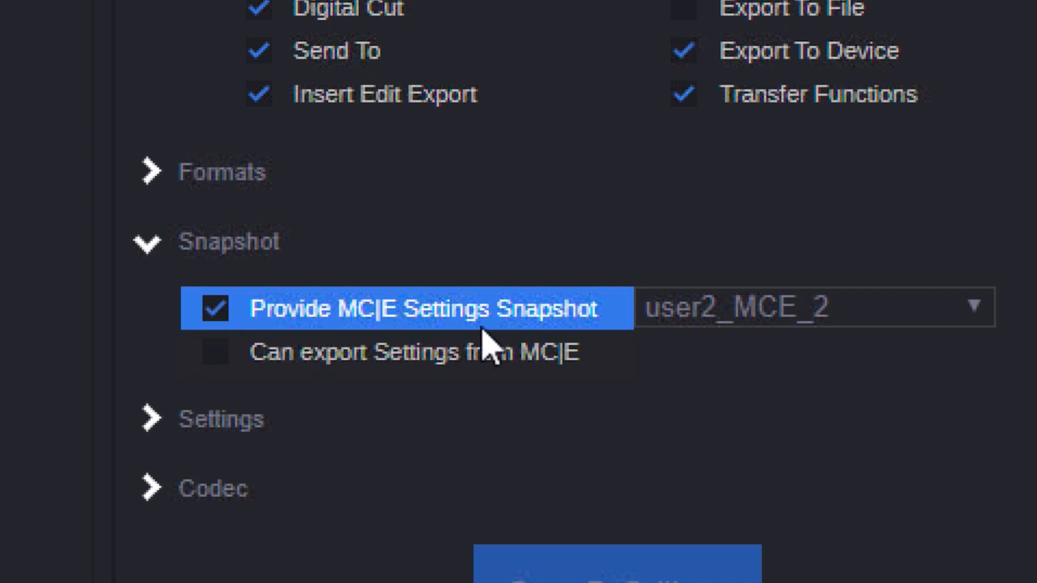
pyautogui.click(966, 305)
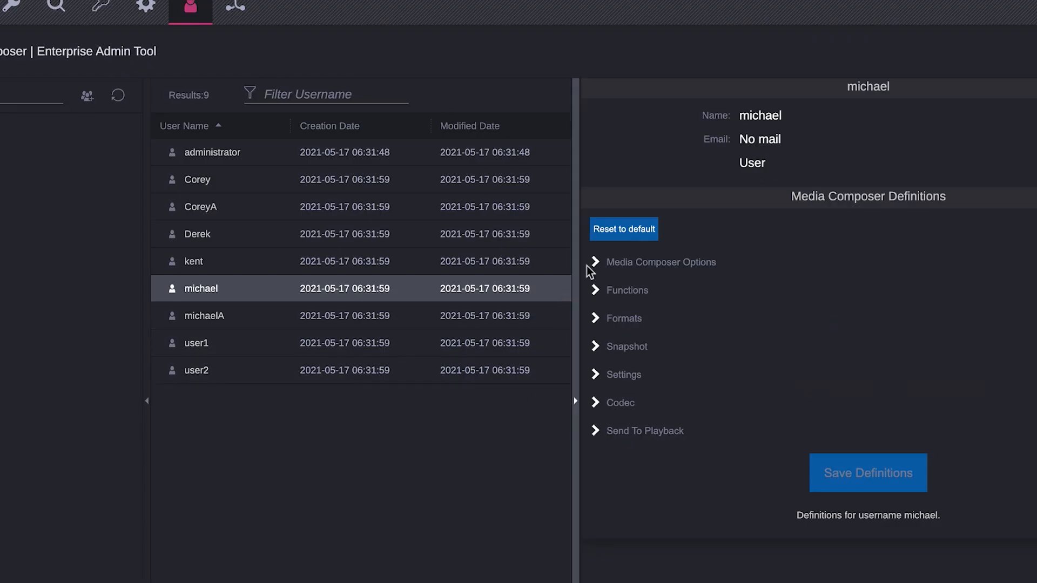
# Expand Media Composer Options and exclude PhraseFind from the user's included options
pyautogui.click(594, 262)
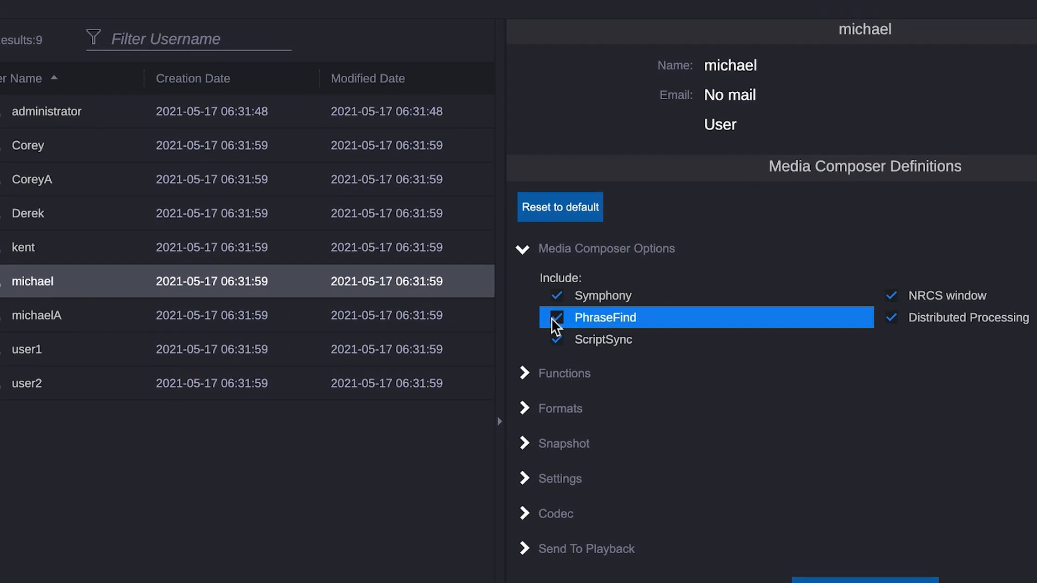
pyautogui.click(557, 316)
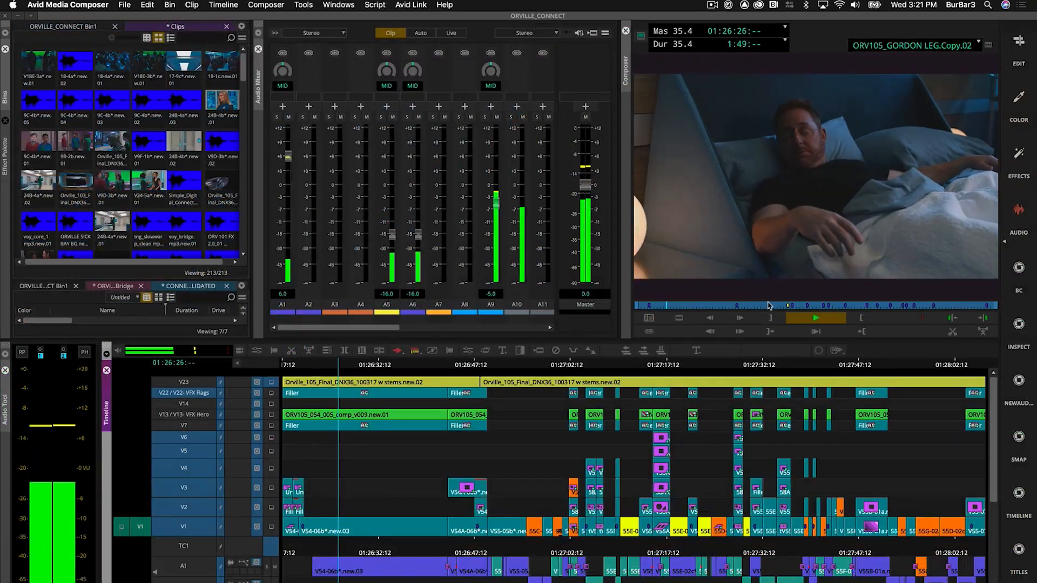
# Show the File menu commands, heading toward the Output options
pyautogui.click(123, 6)
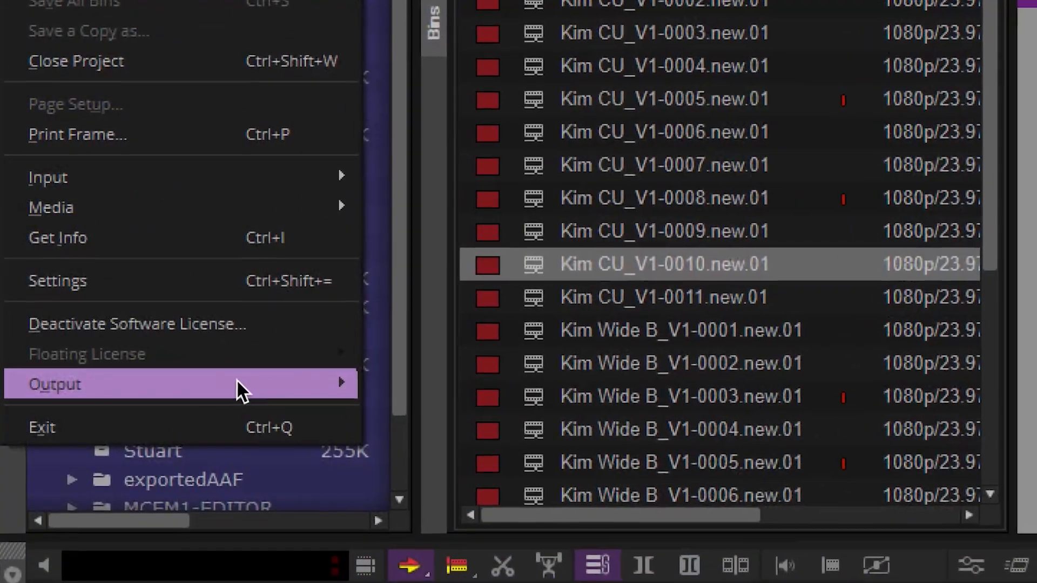